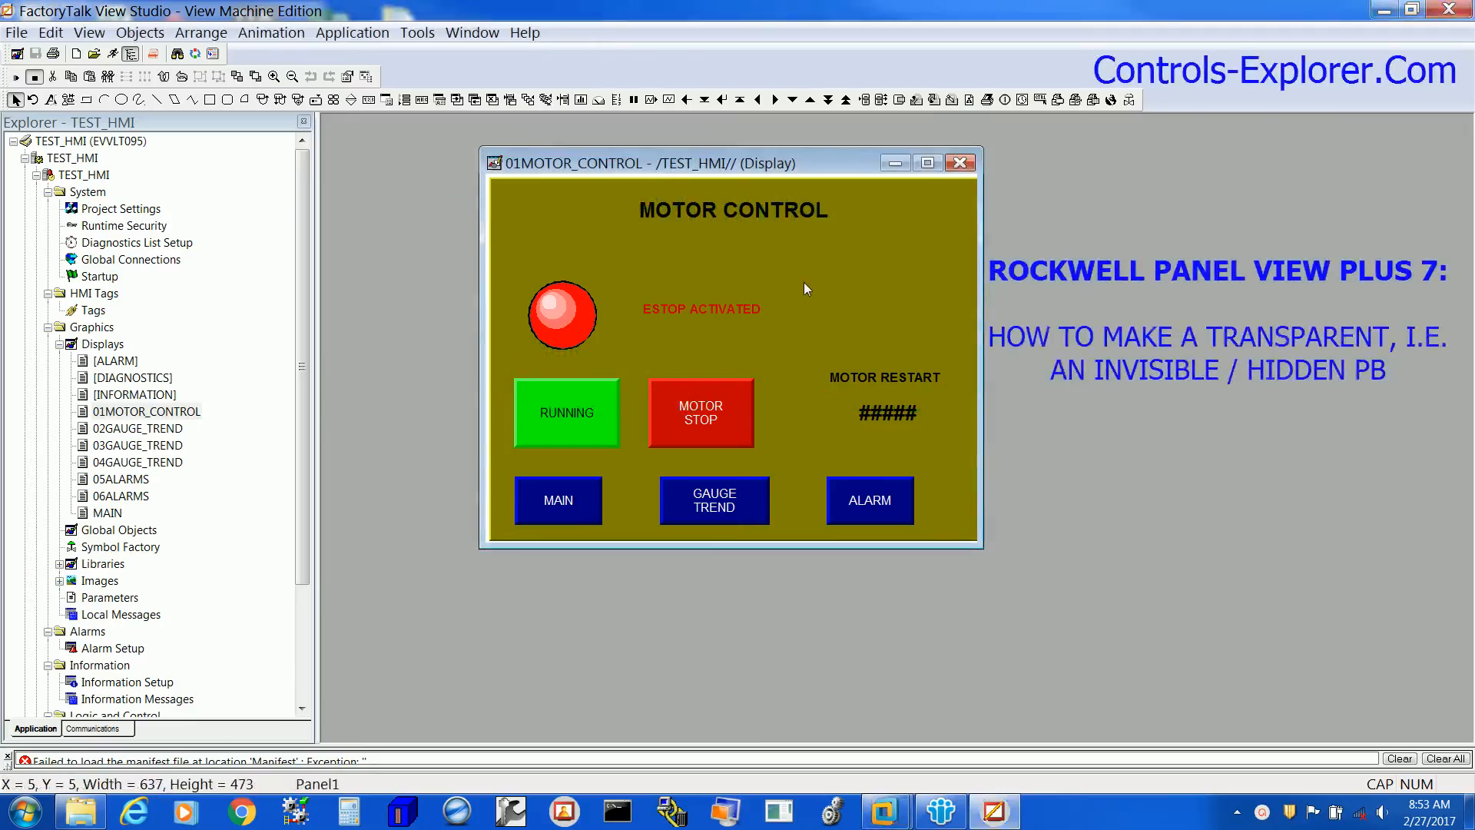
Start inserting a Momentary push button from the Objects menu.
click(140, 33)
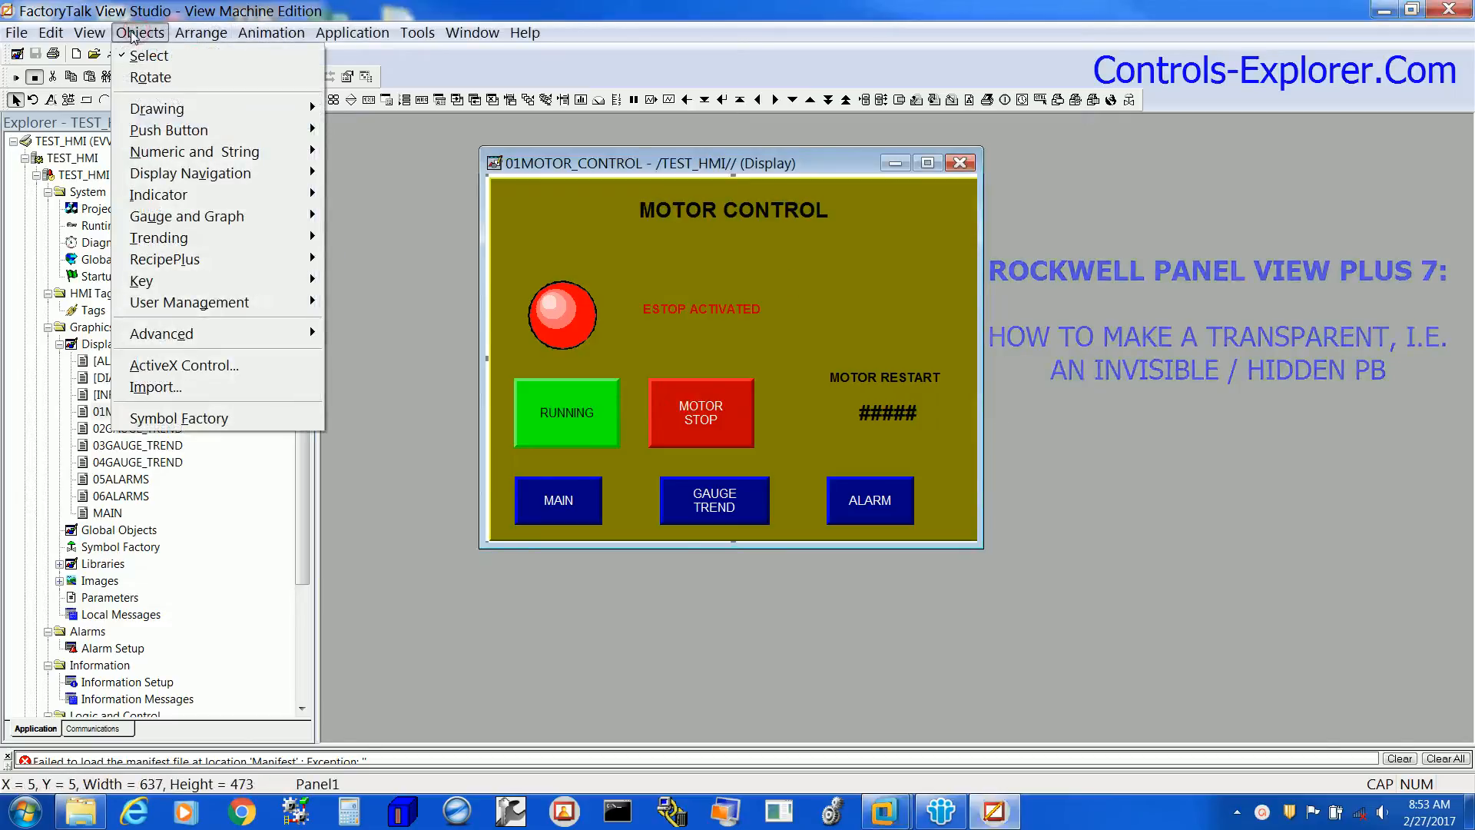
mouse_move(169, 129)
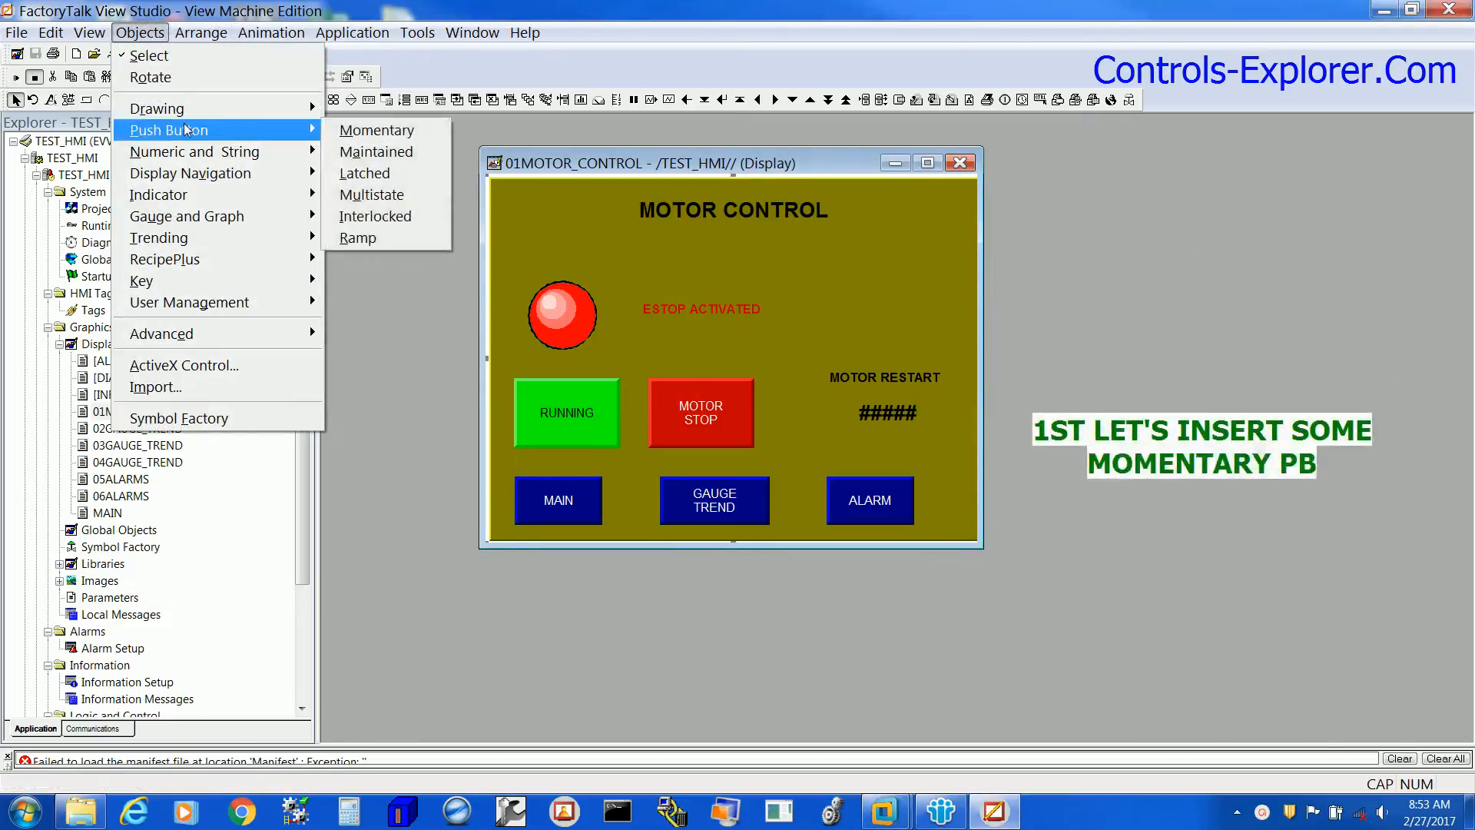
mouse_move(376, 129)
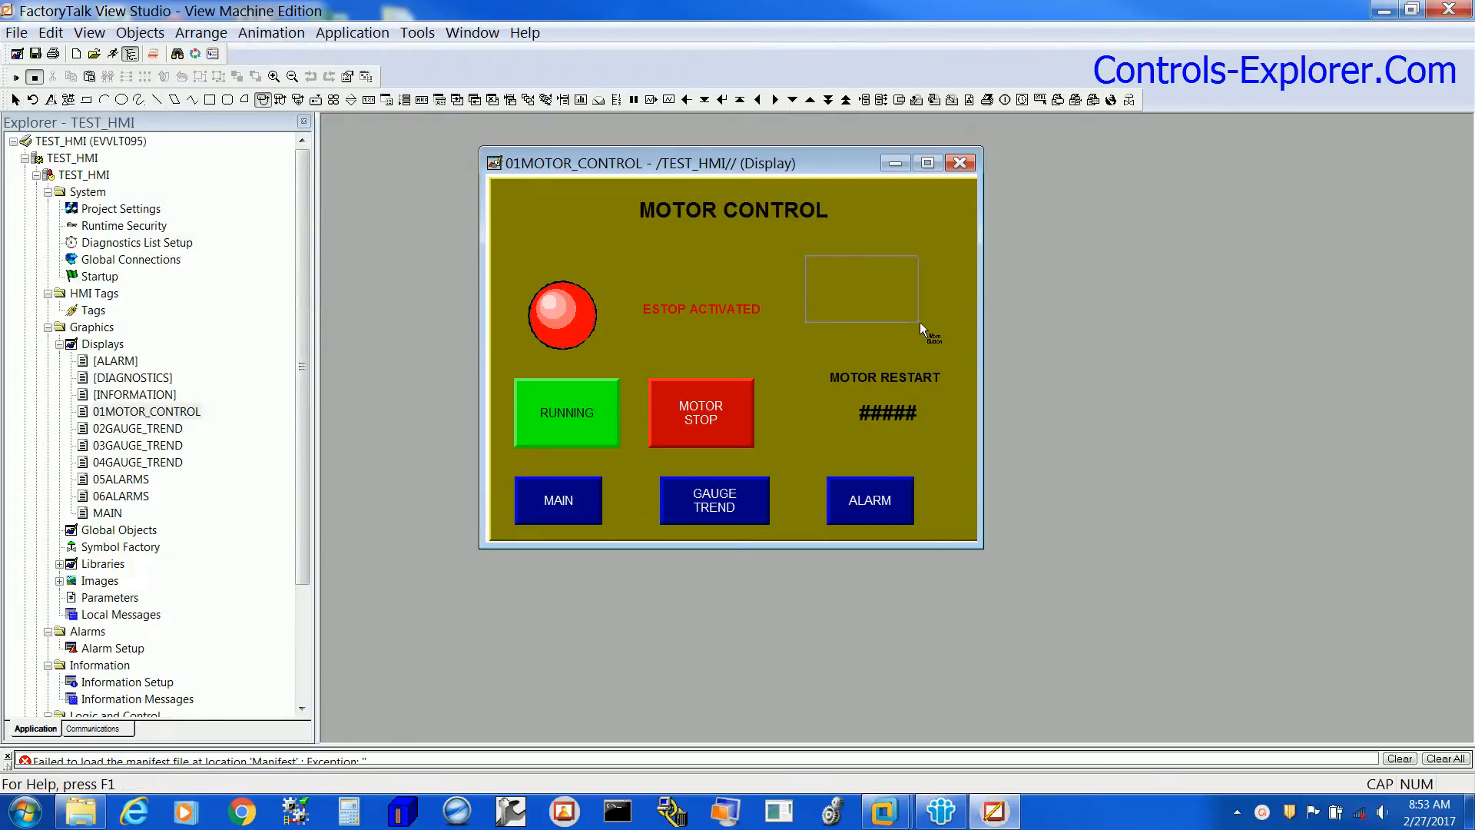
In the button's General properties set Border style to None and Back style to Transparent.
double_click(861, 289)
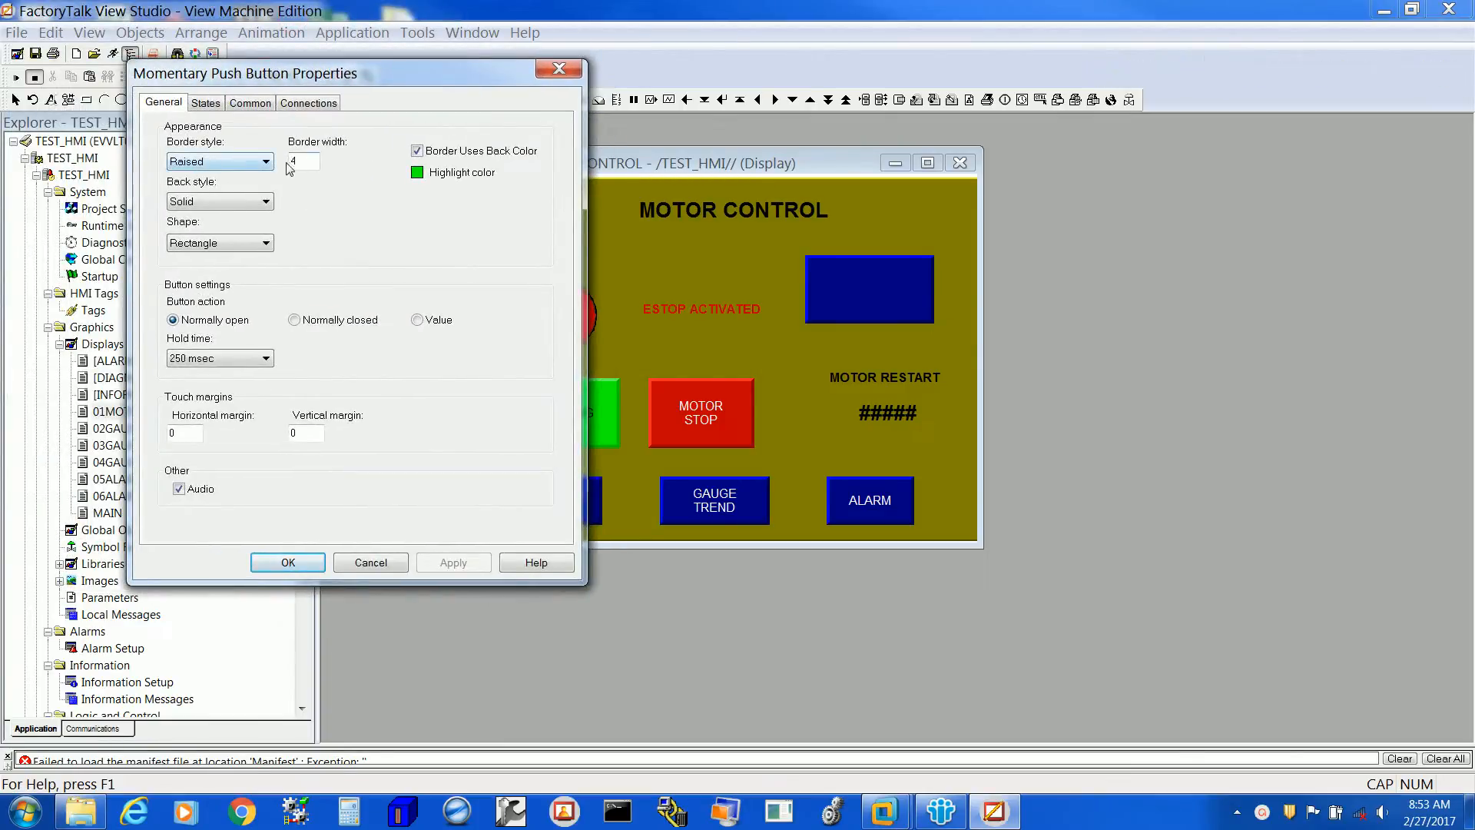
click(265, 161)
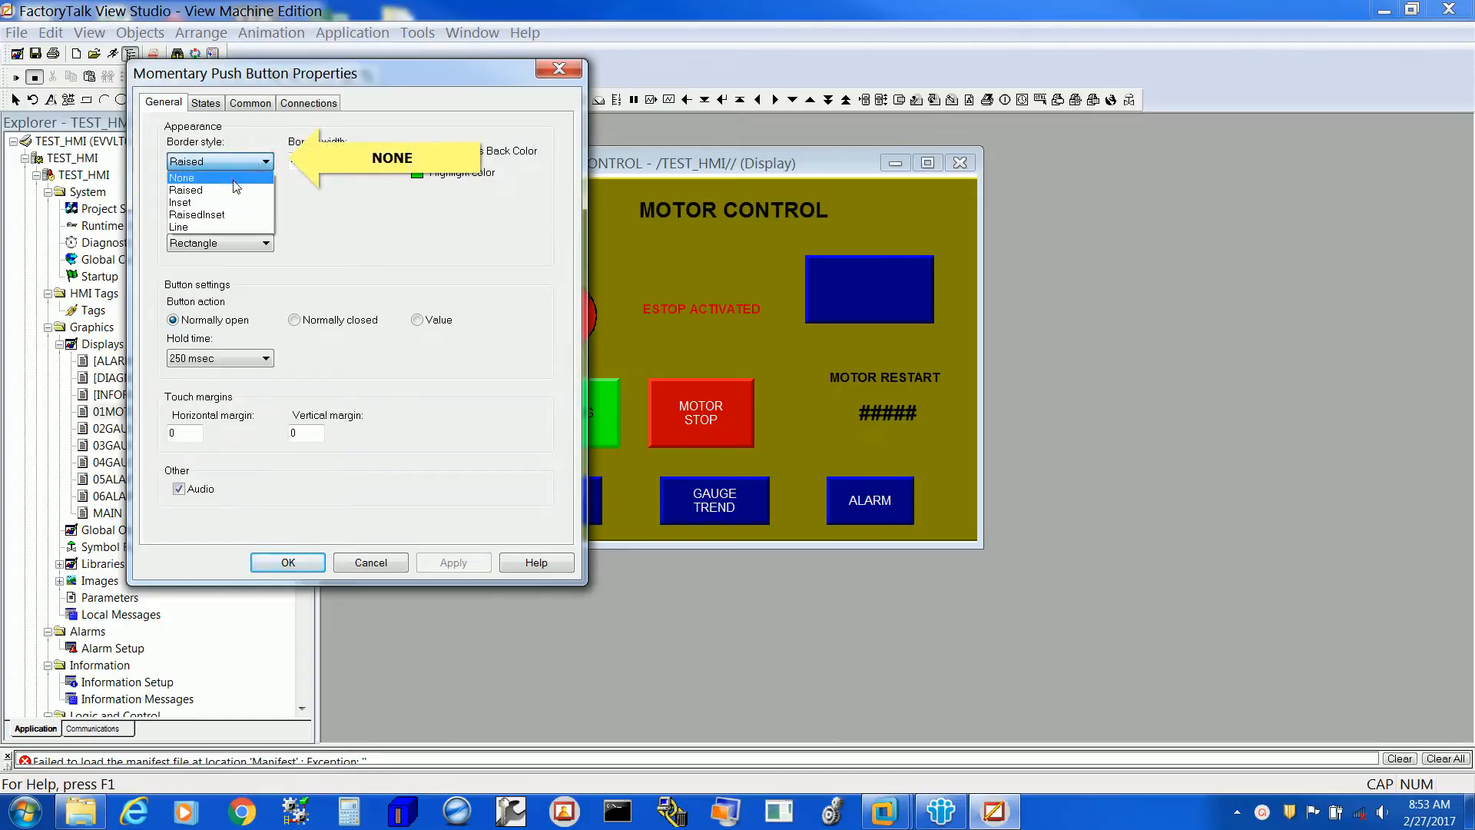
click(179, 177)
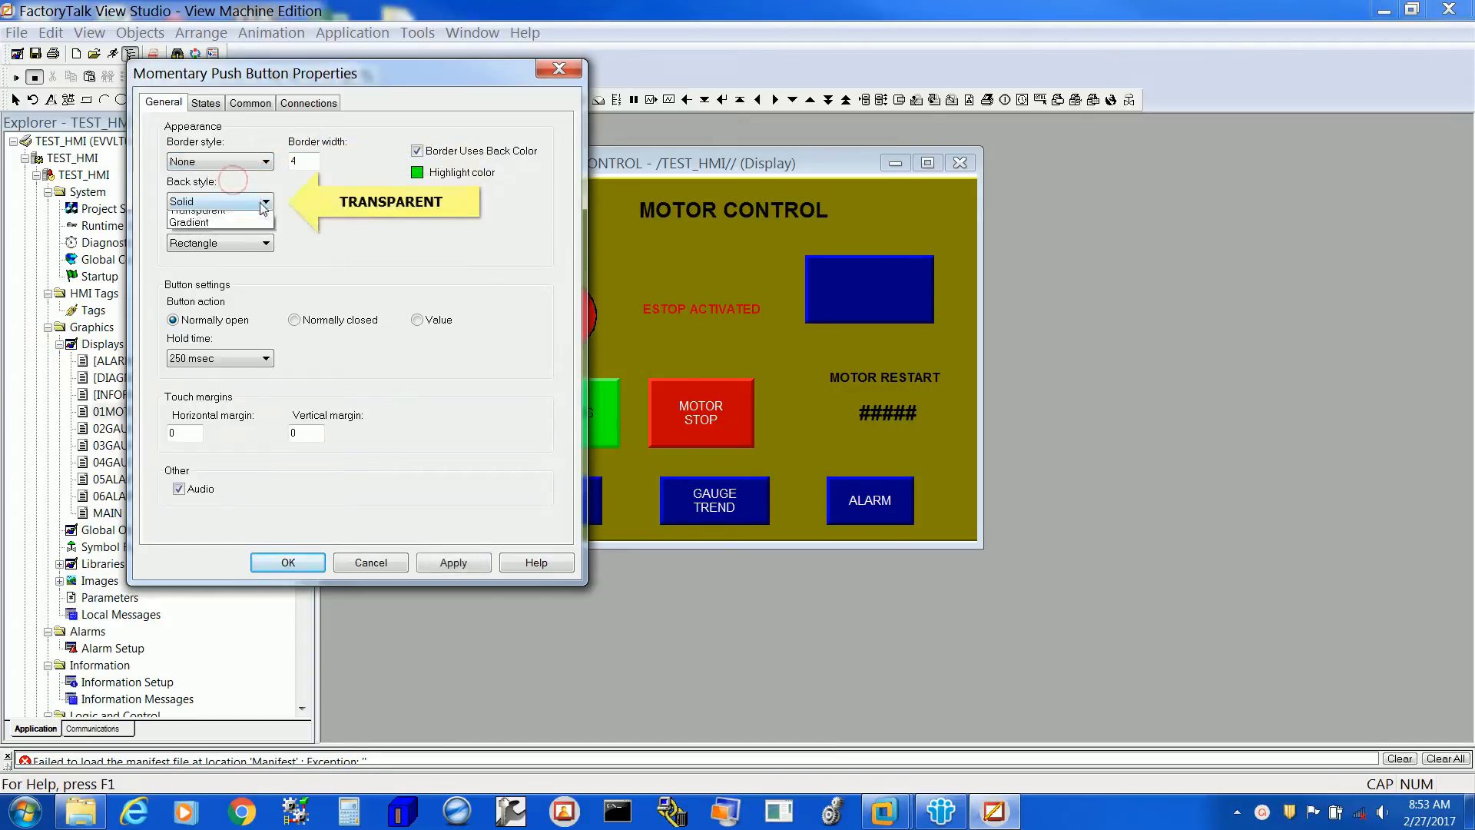
click(266, 201)
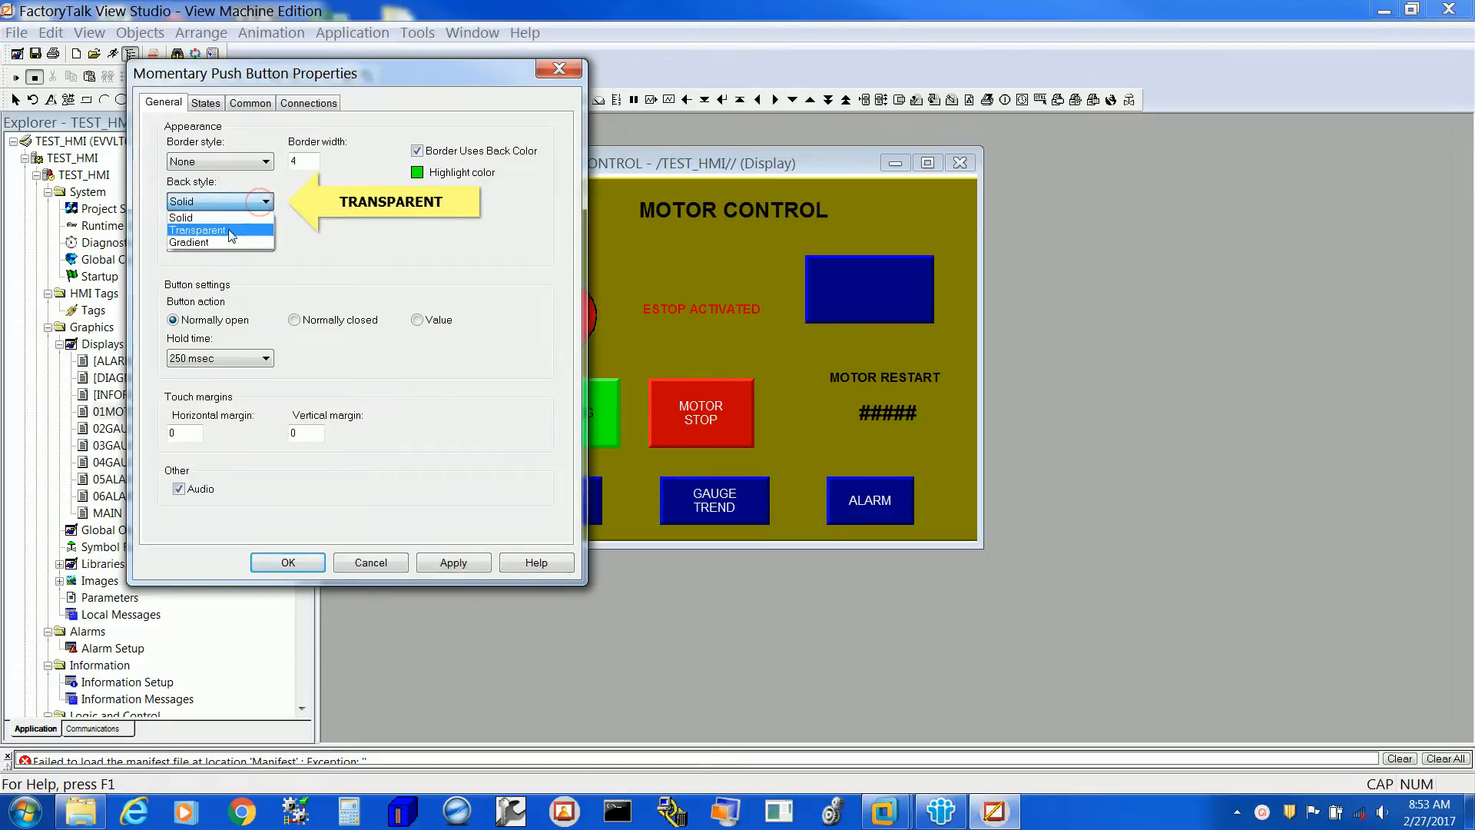
click(198, 229)
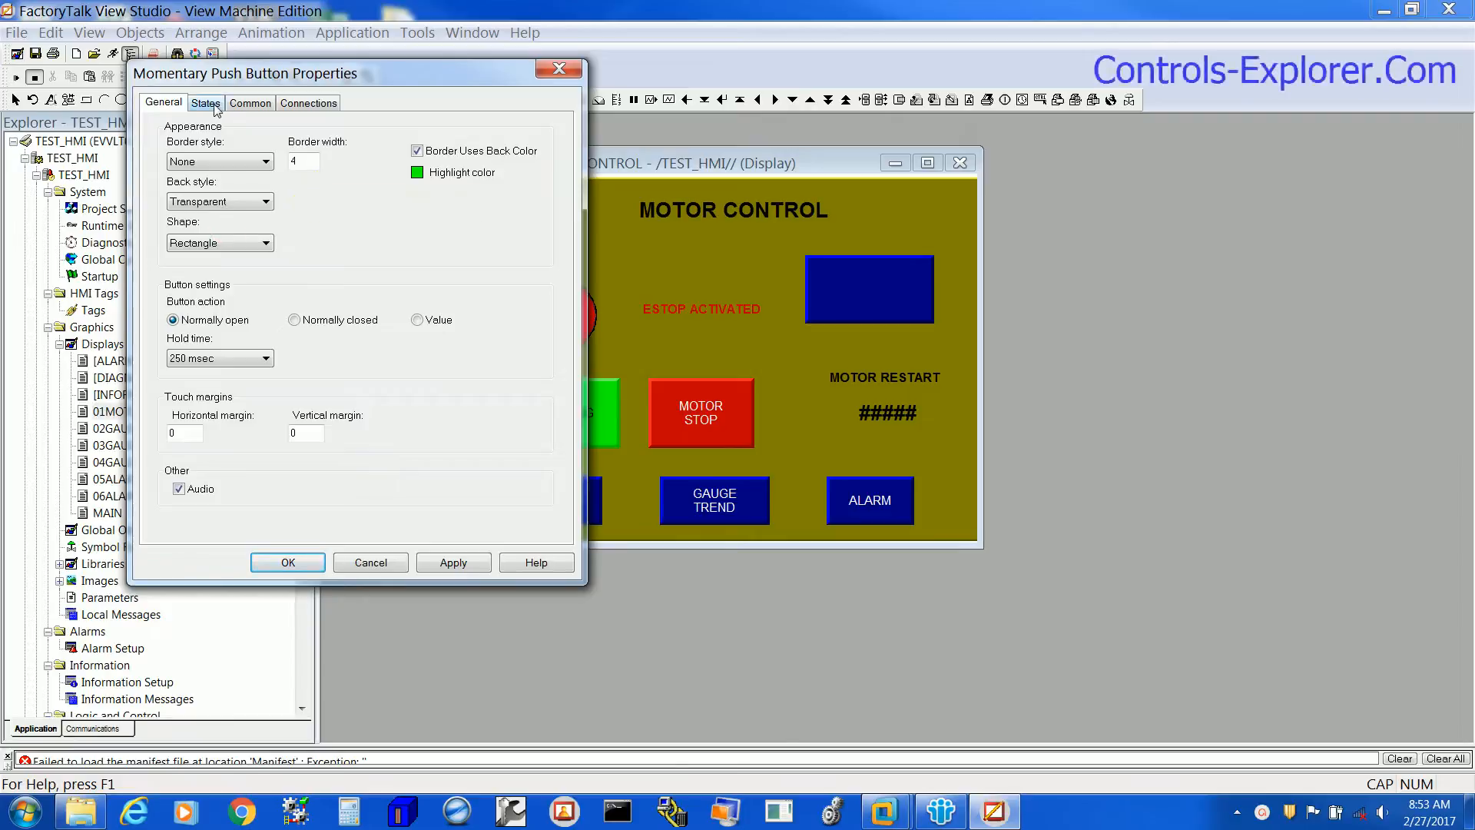
Review State0 and State1 on the States settings to confirm both captions are blank.
click(204, 103)
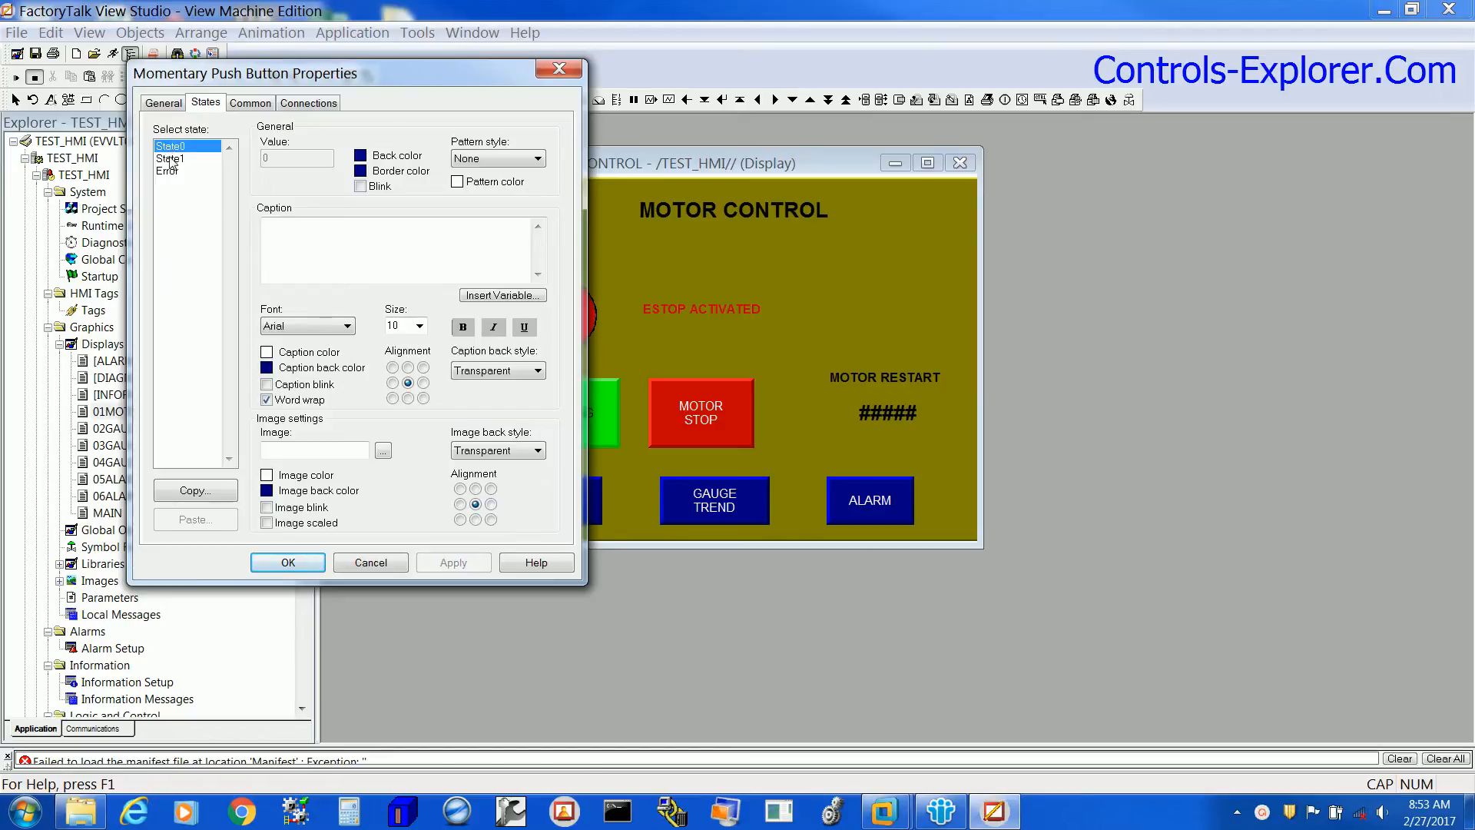
click(170, 158)
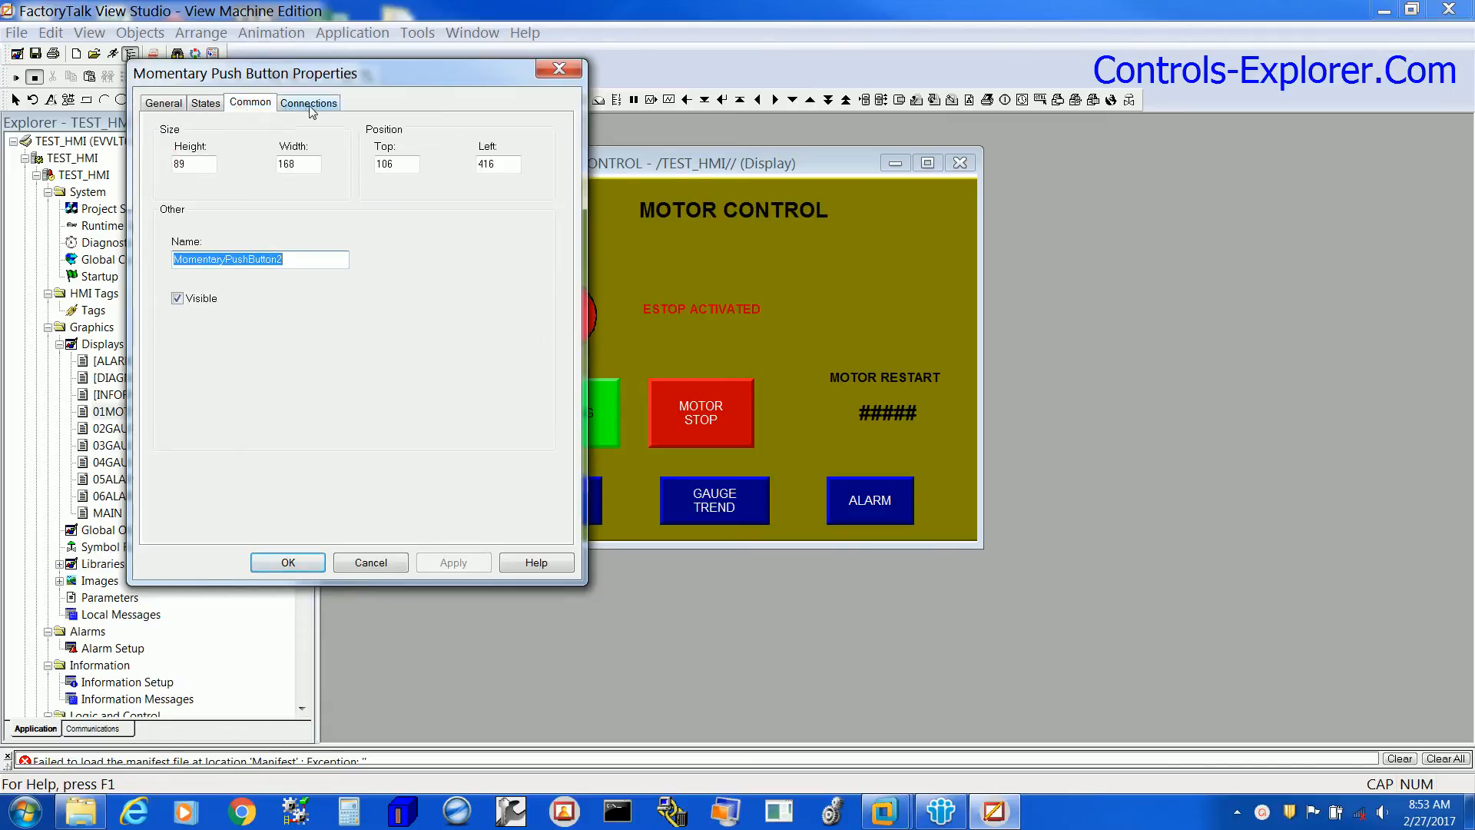
On Connections, select the Indicator row and start browsing for its tag.
click(308, 101)
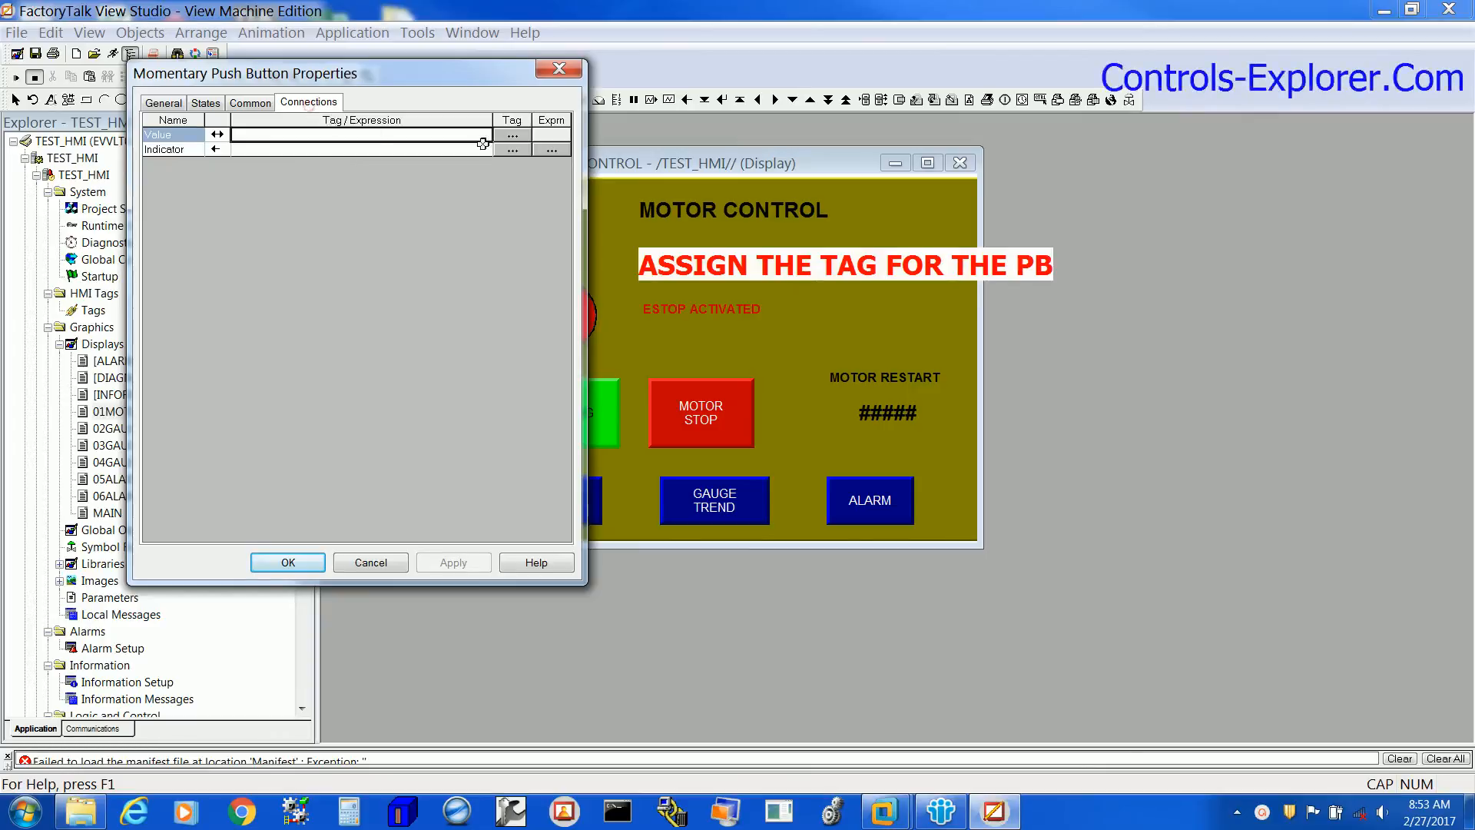
mouse_move(491, 140)
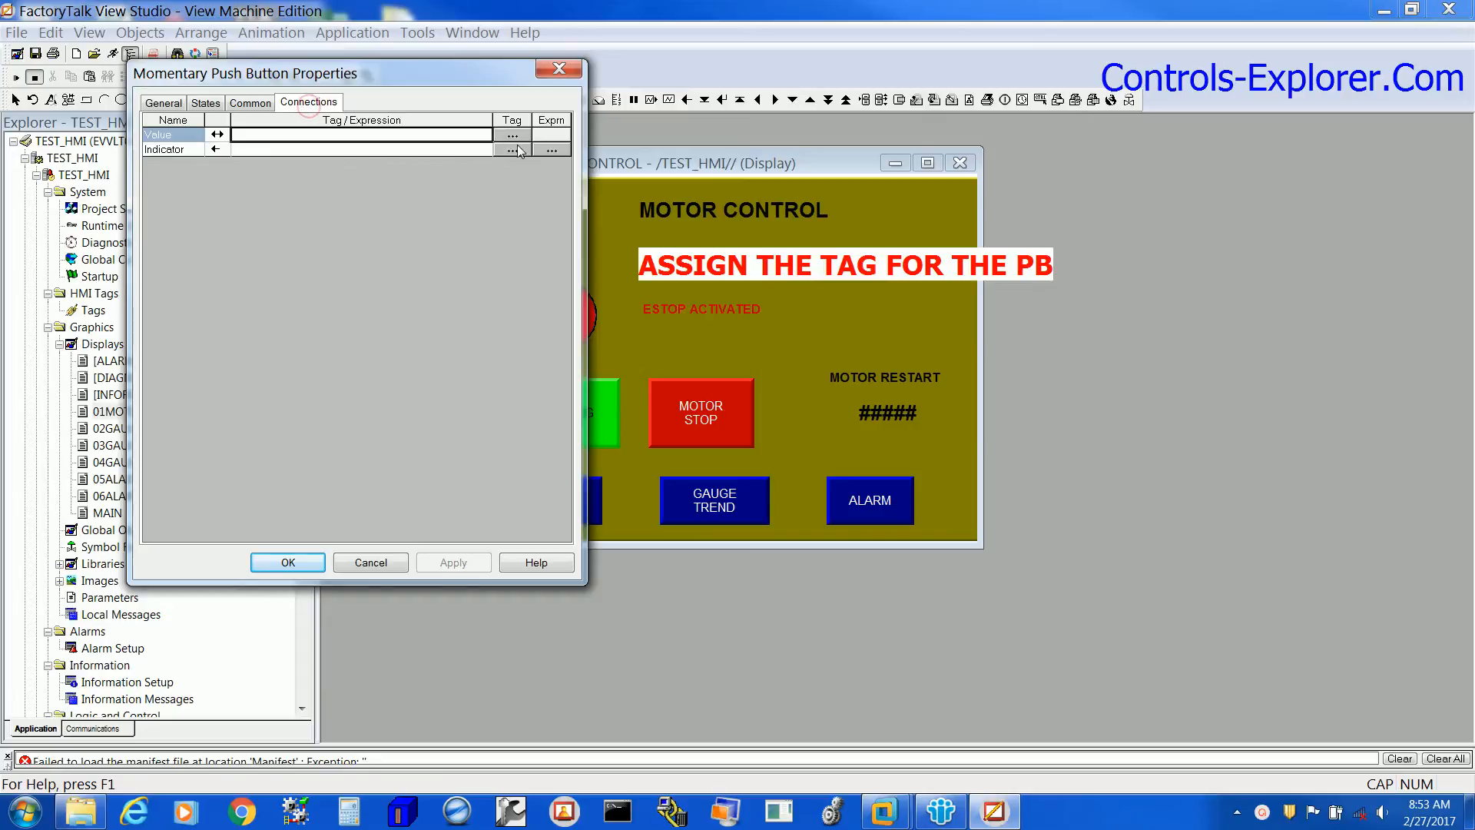
click(164, 149)
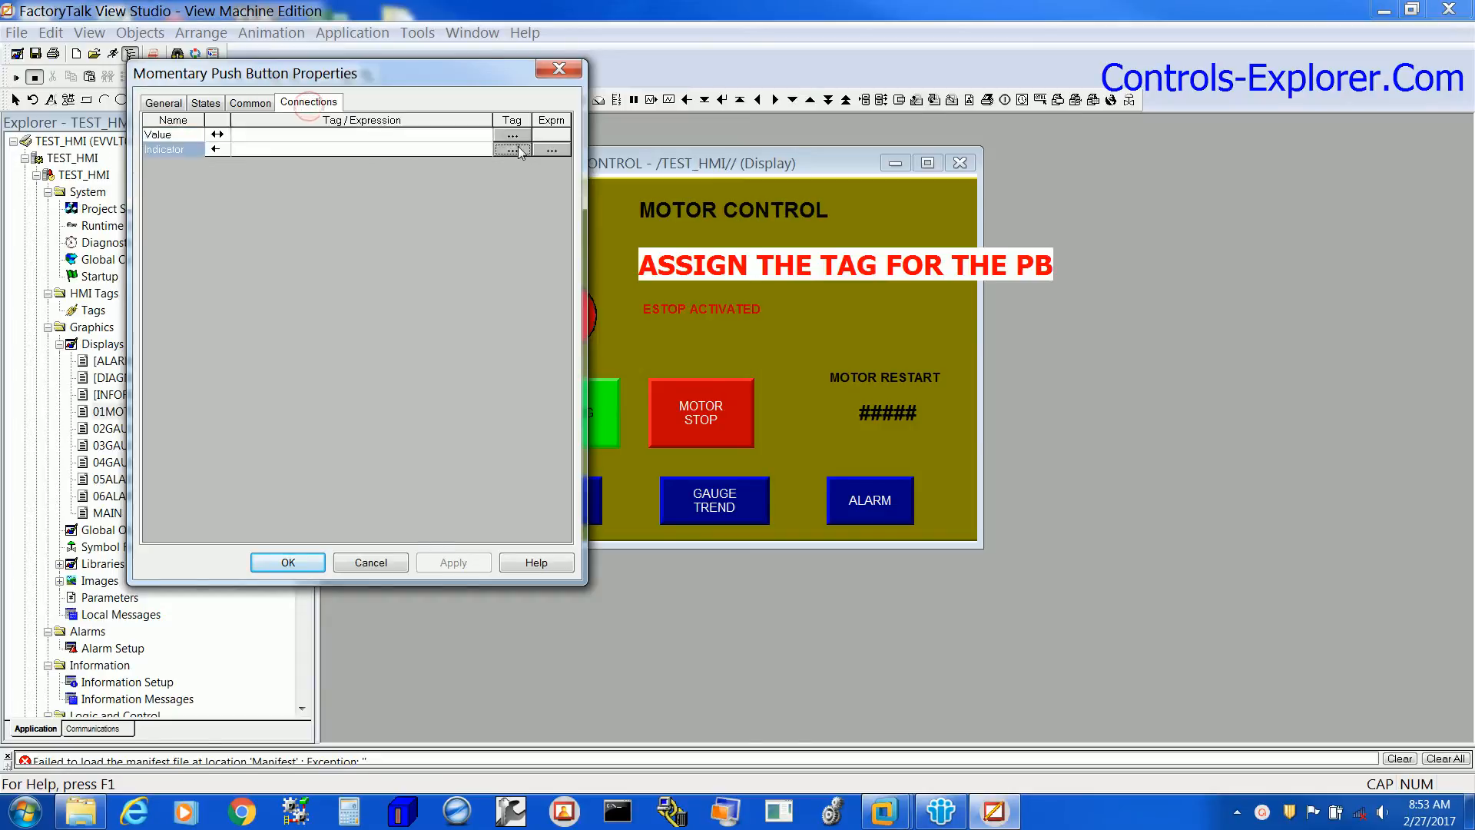
click(513, 136)
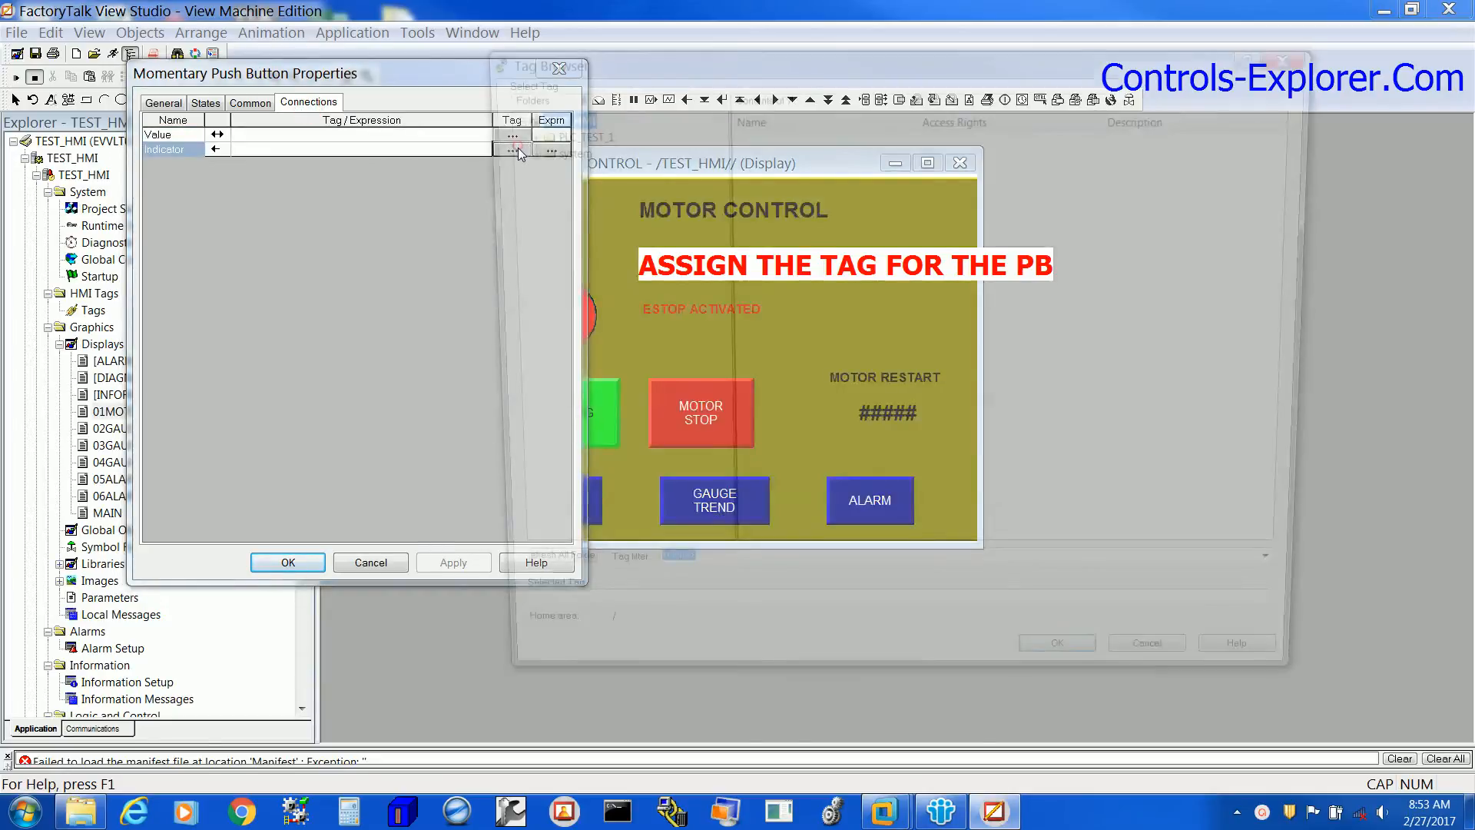
Bring the Tag Browser fully up, showing the TEST_HMI folder with PLC_TEST_1.
click(513, 135)
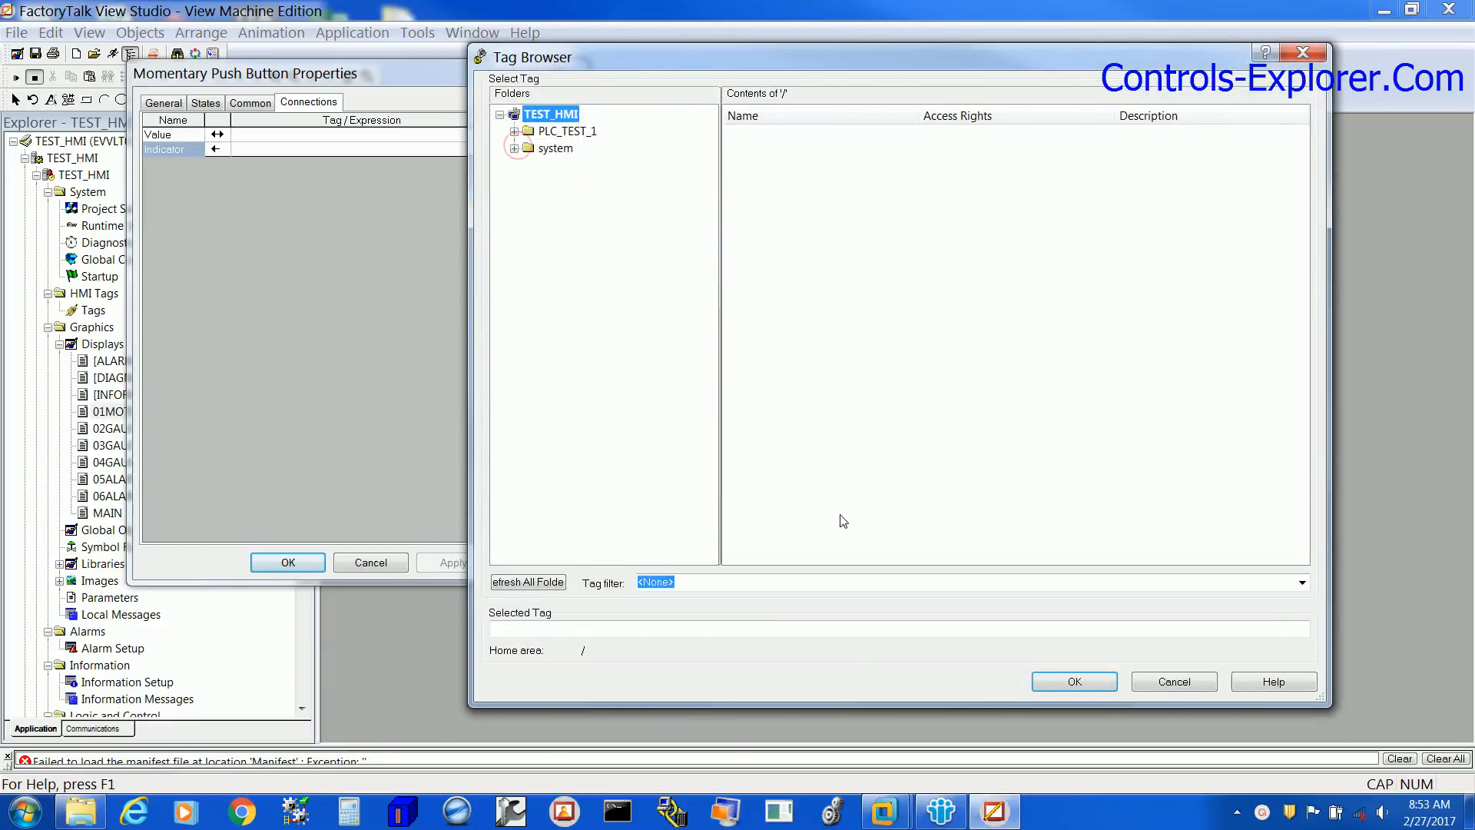
mouse_move(933, 579)
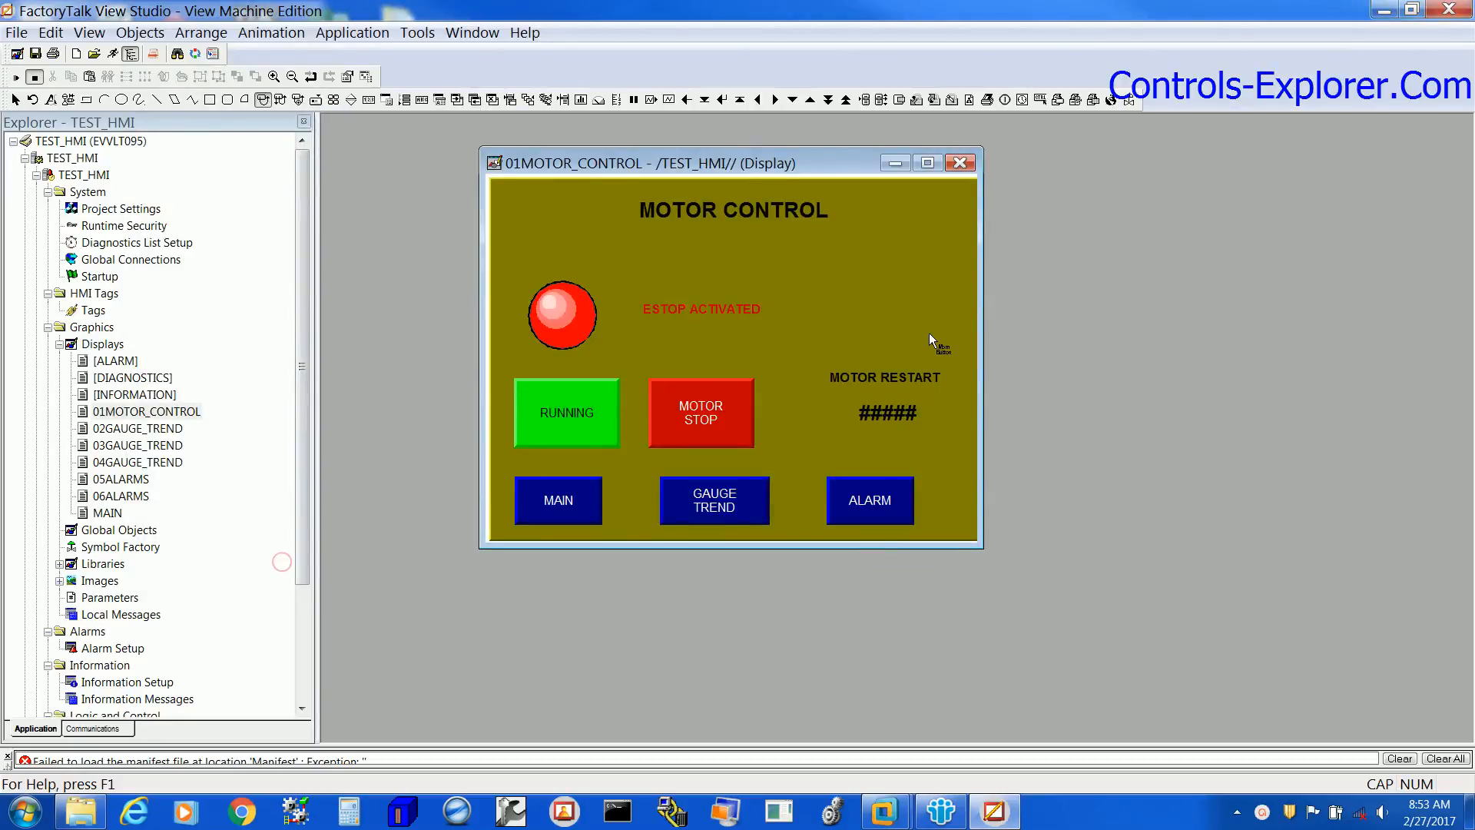
Select the now-invisible push button above MOTOR RESTART to show it still exists.
click(867, 273)
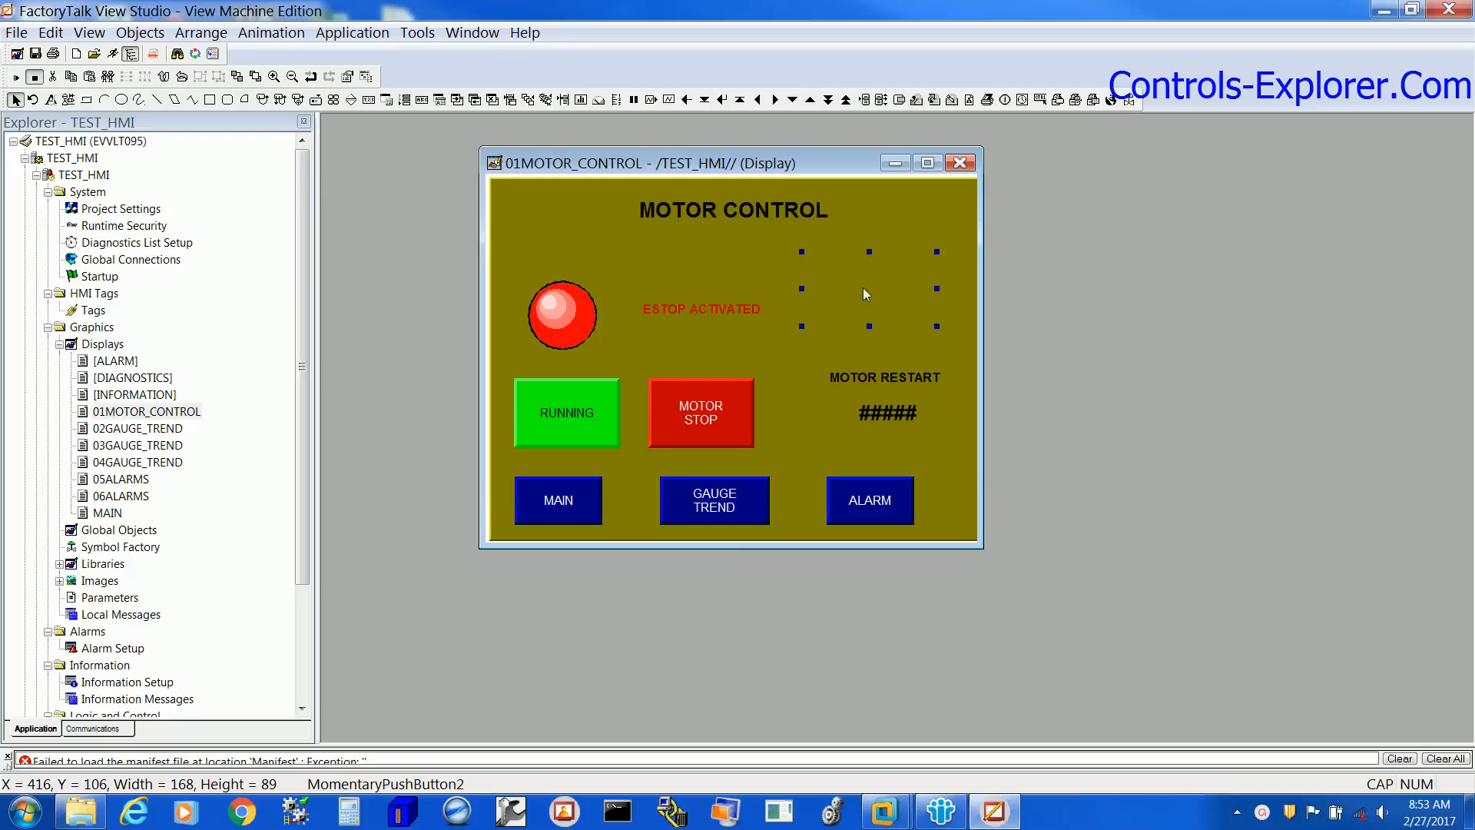
mouse_move(858, 299)
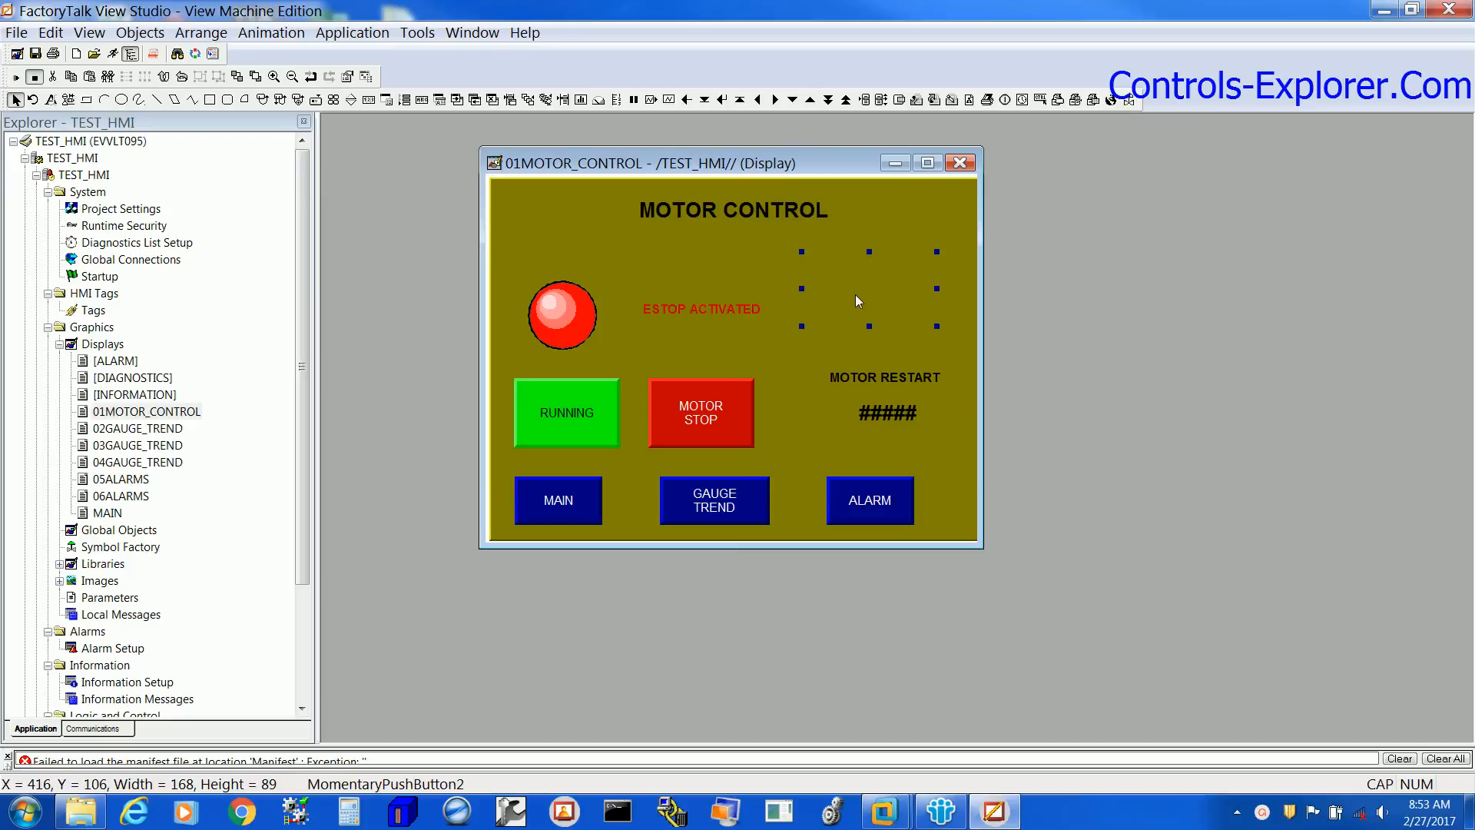